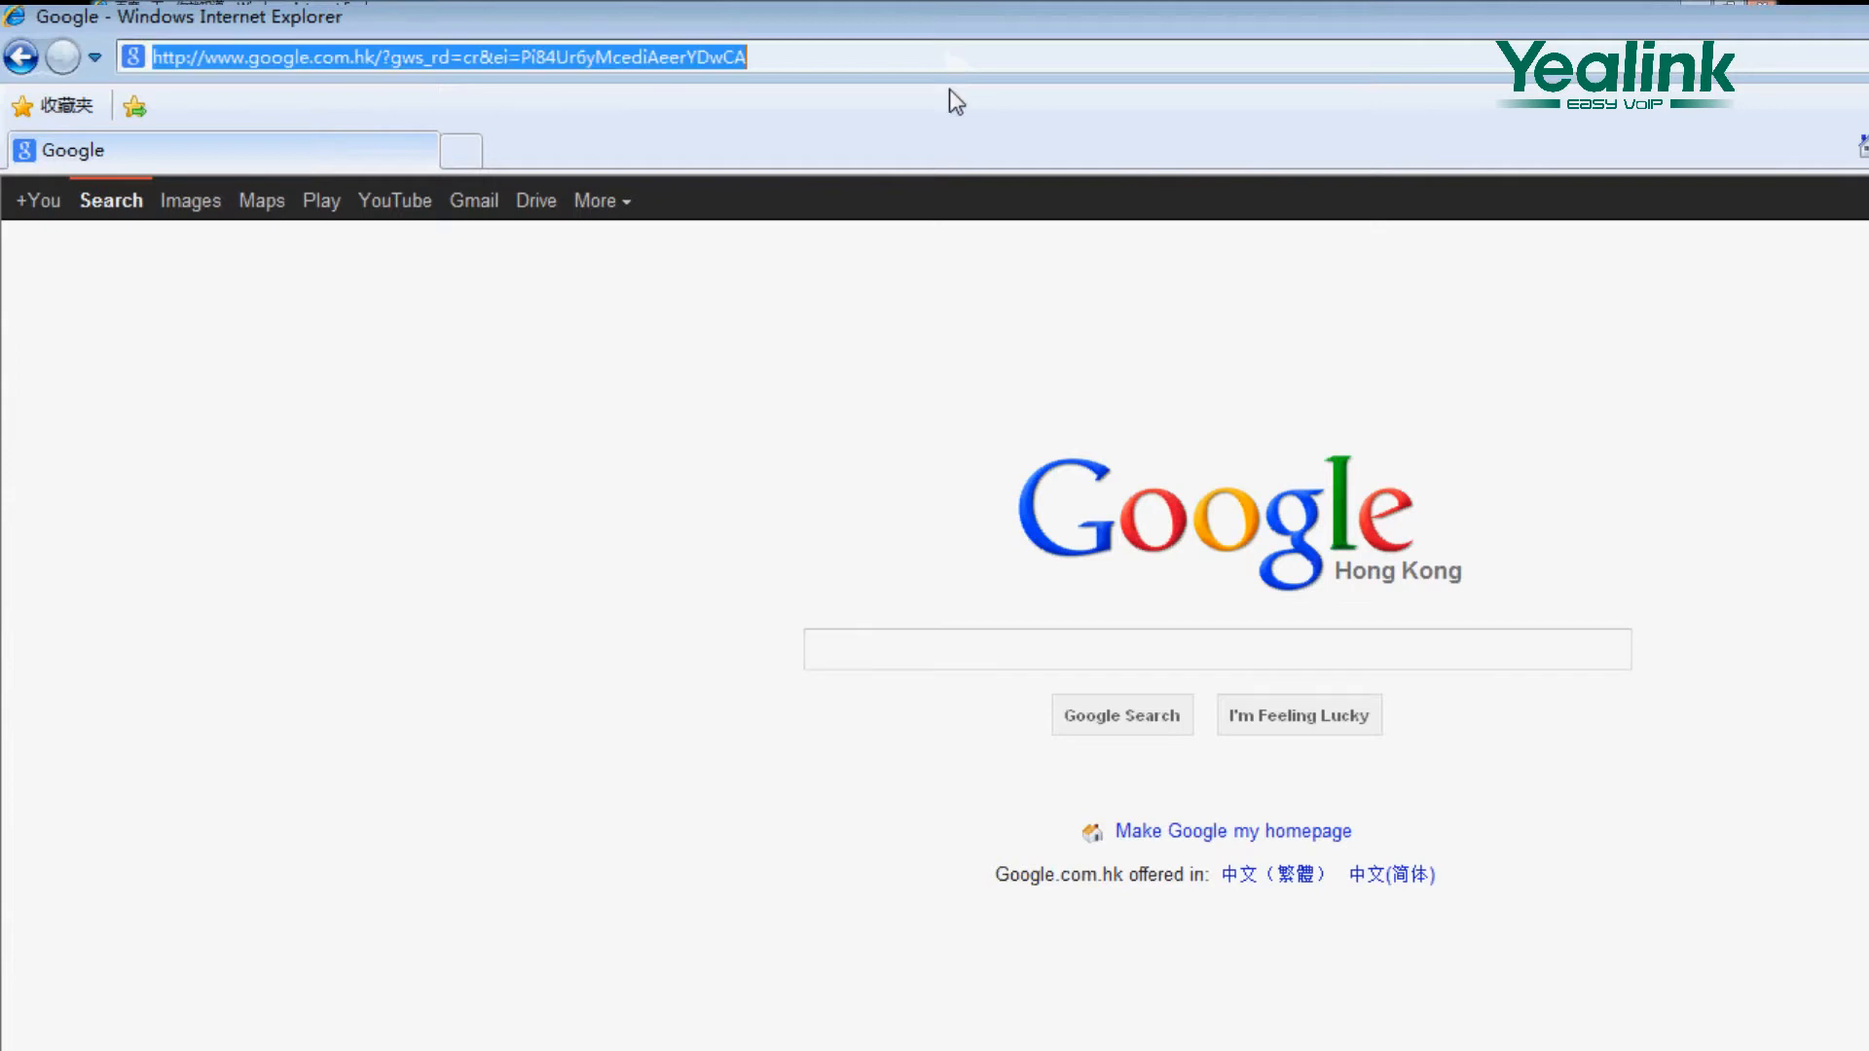
- Sign in to the IP DECT phone's web page at 10.2.20.20 as admin
type("10.2")
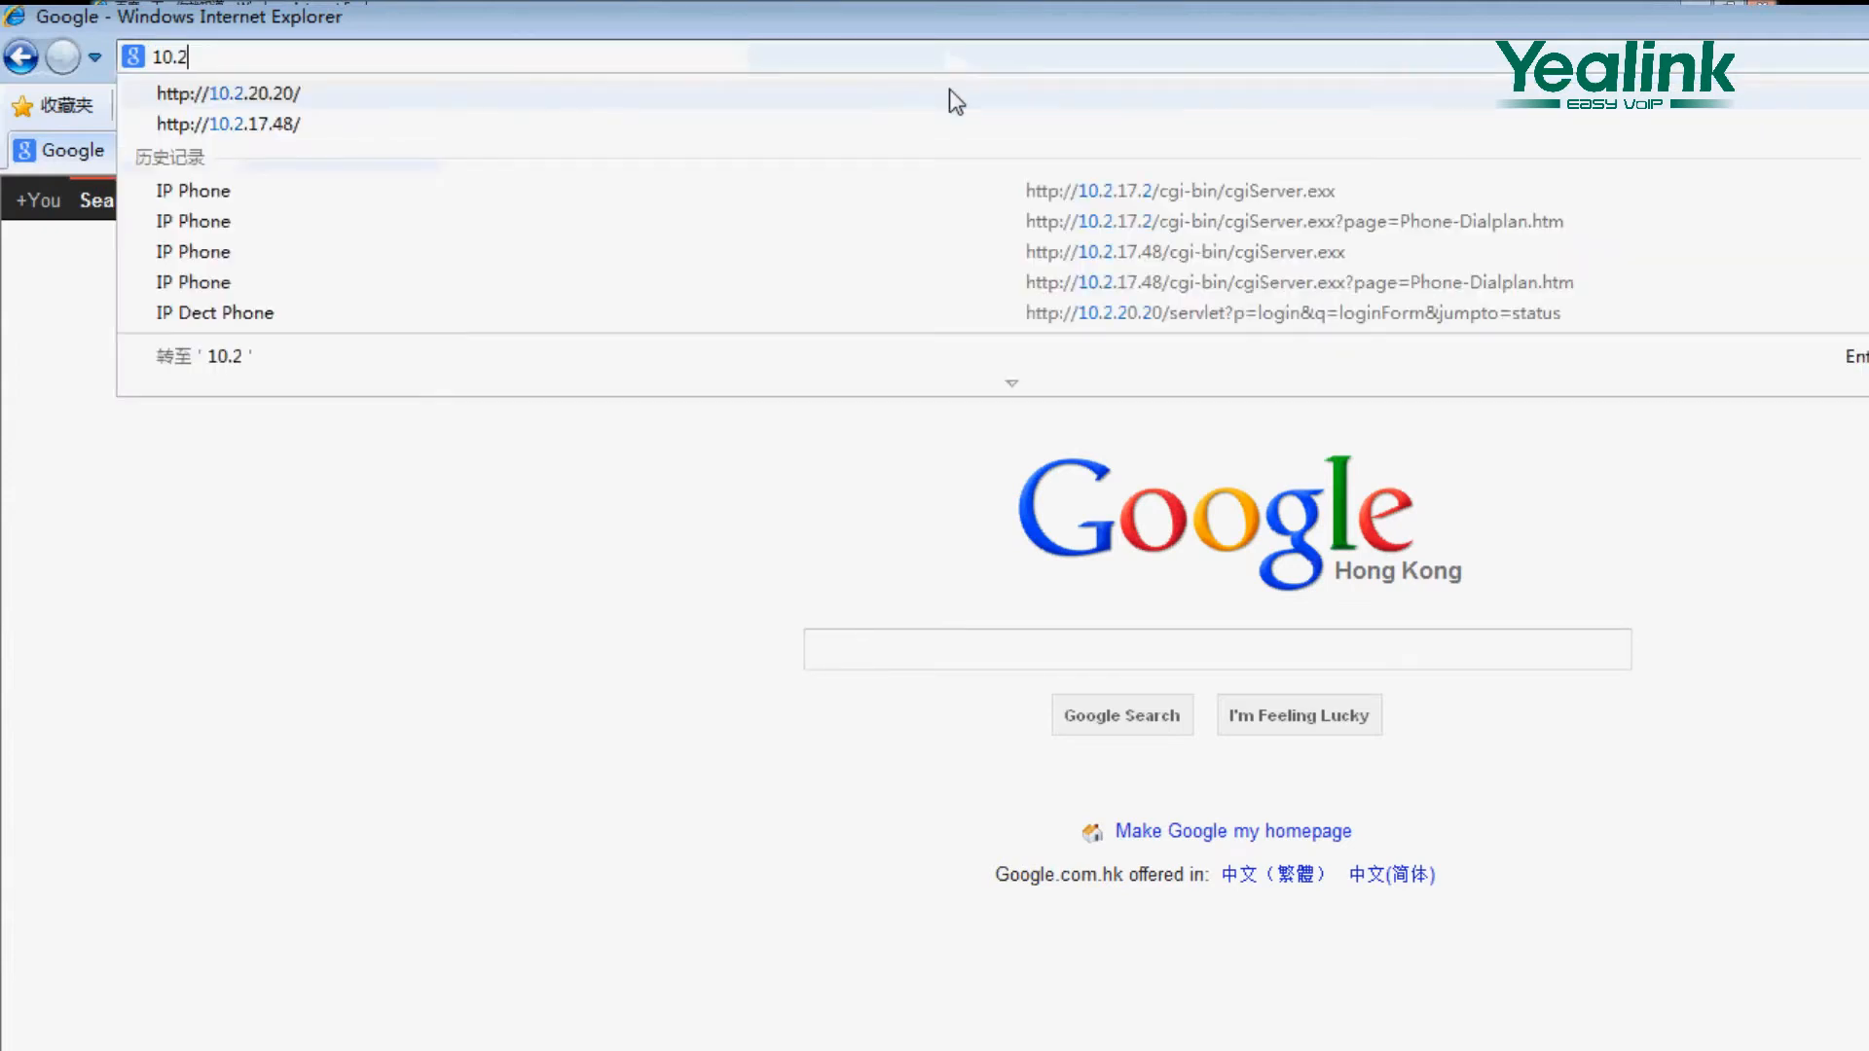
left_click(229, 92)
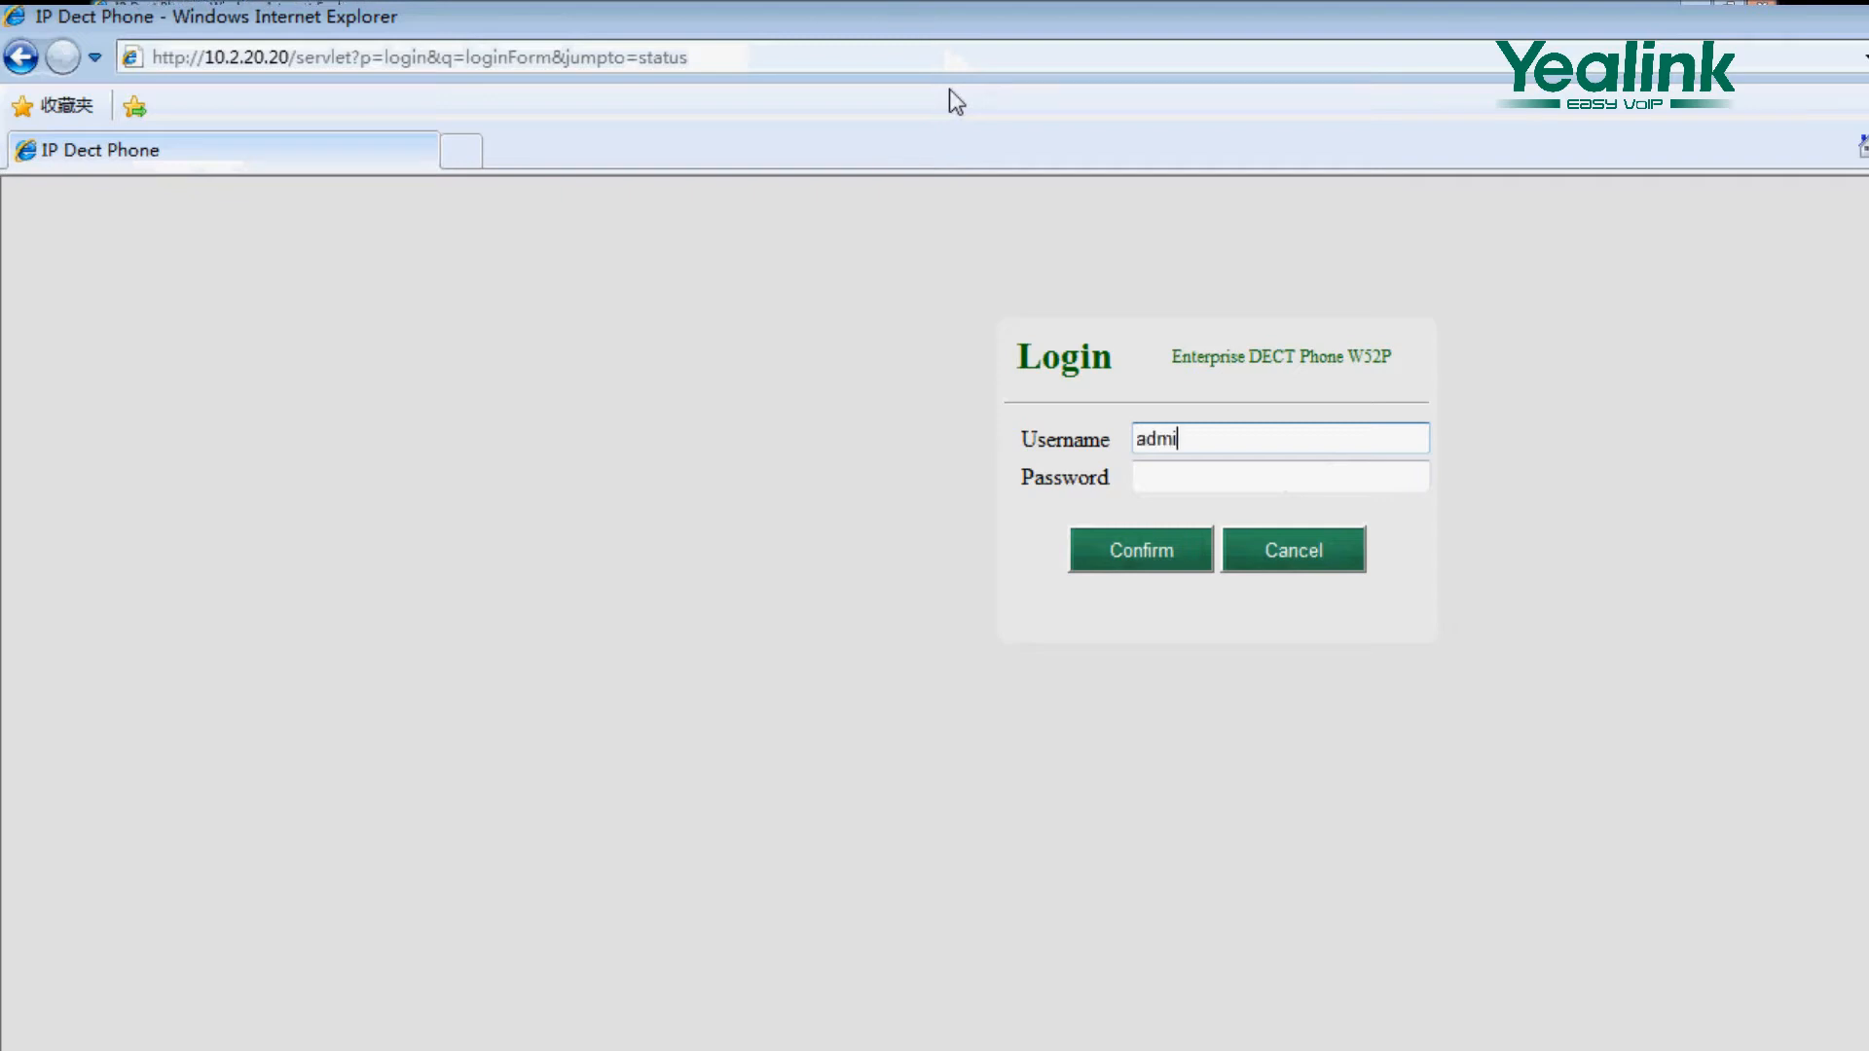
type("admin")
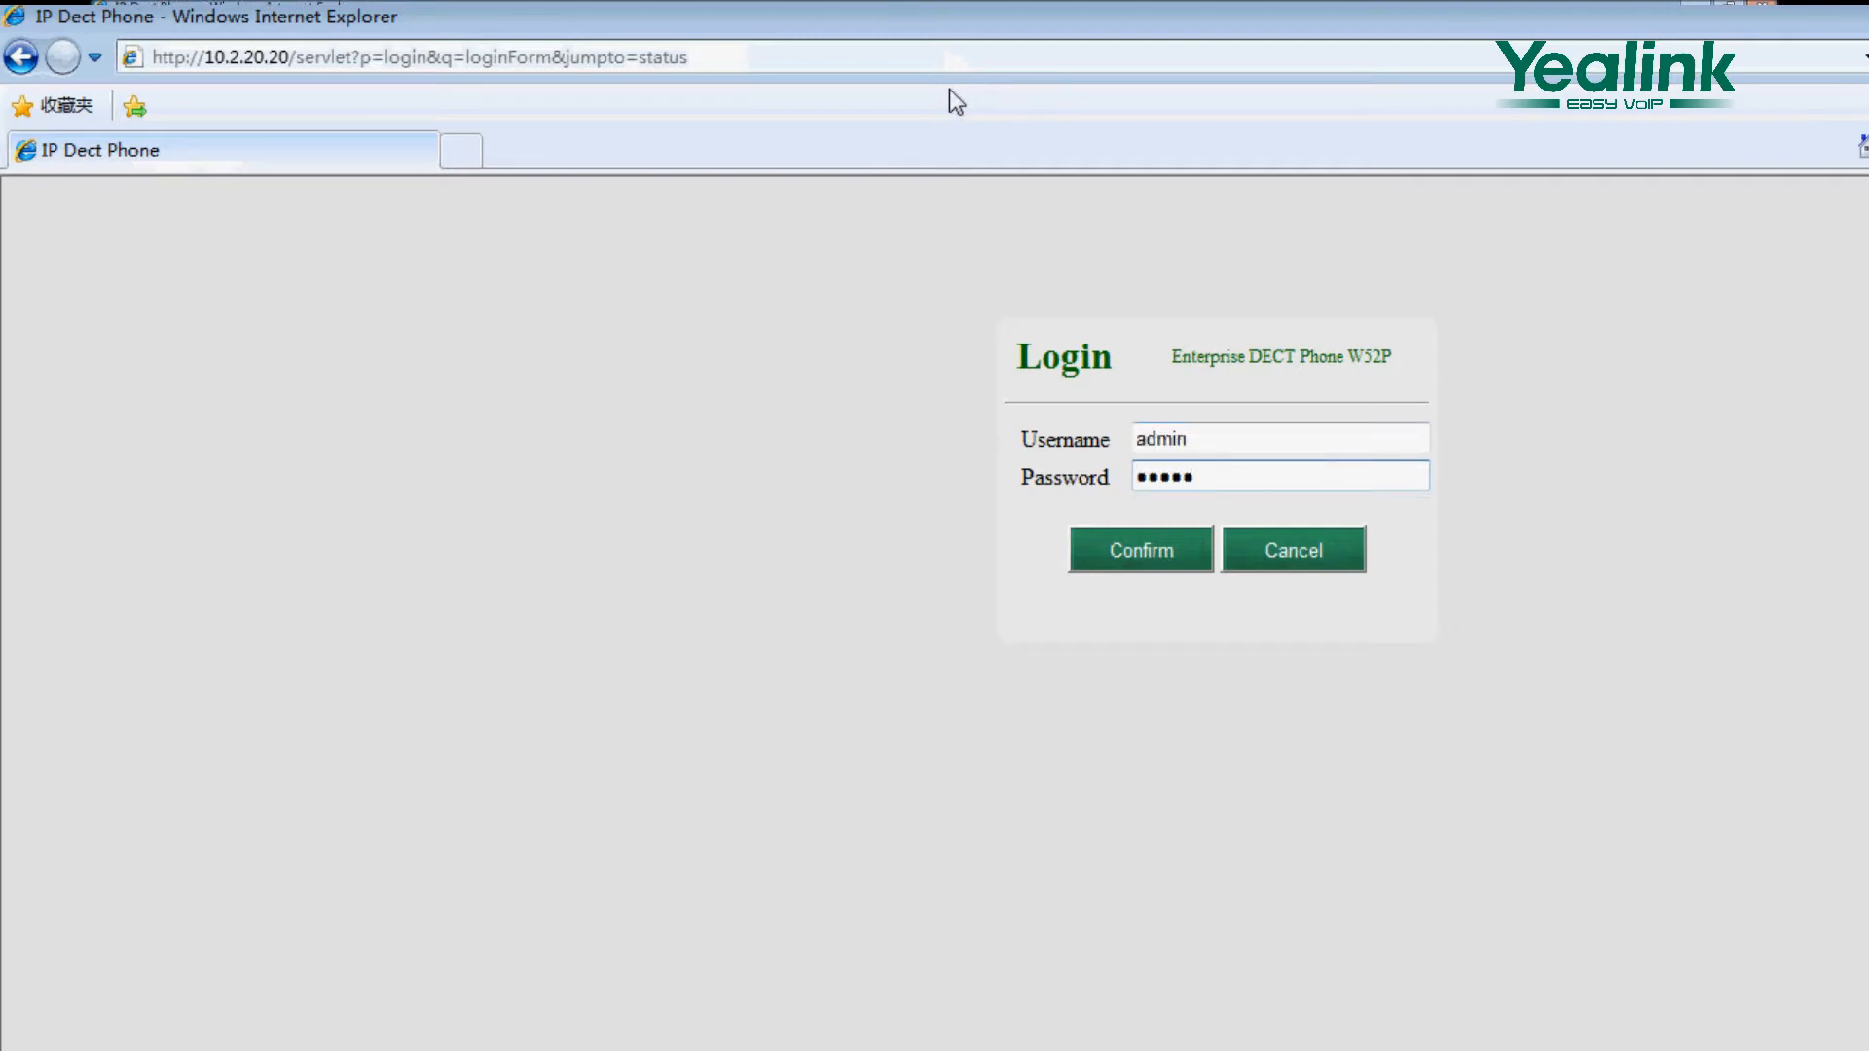
left_click(1141, 549)
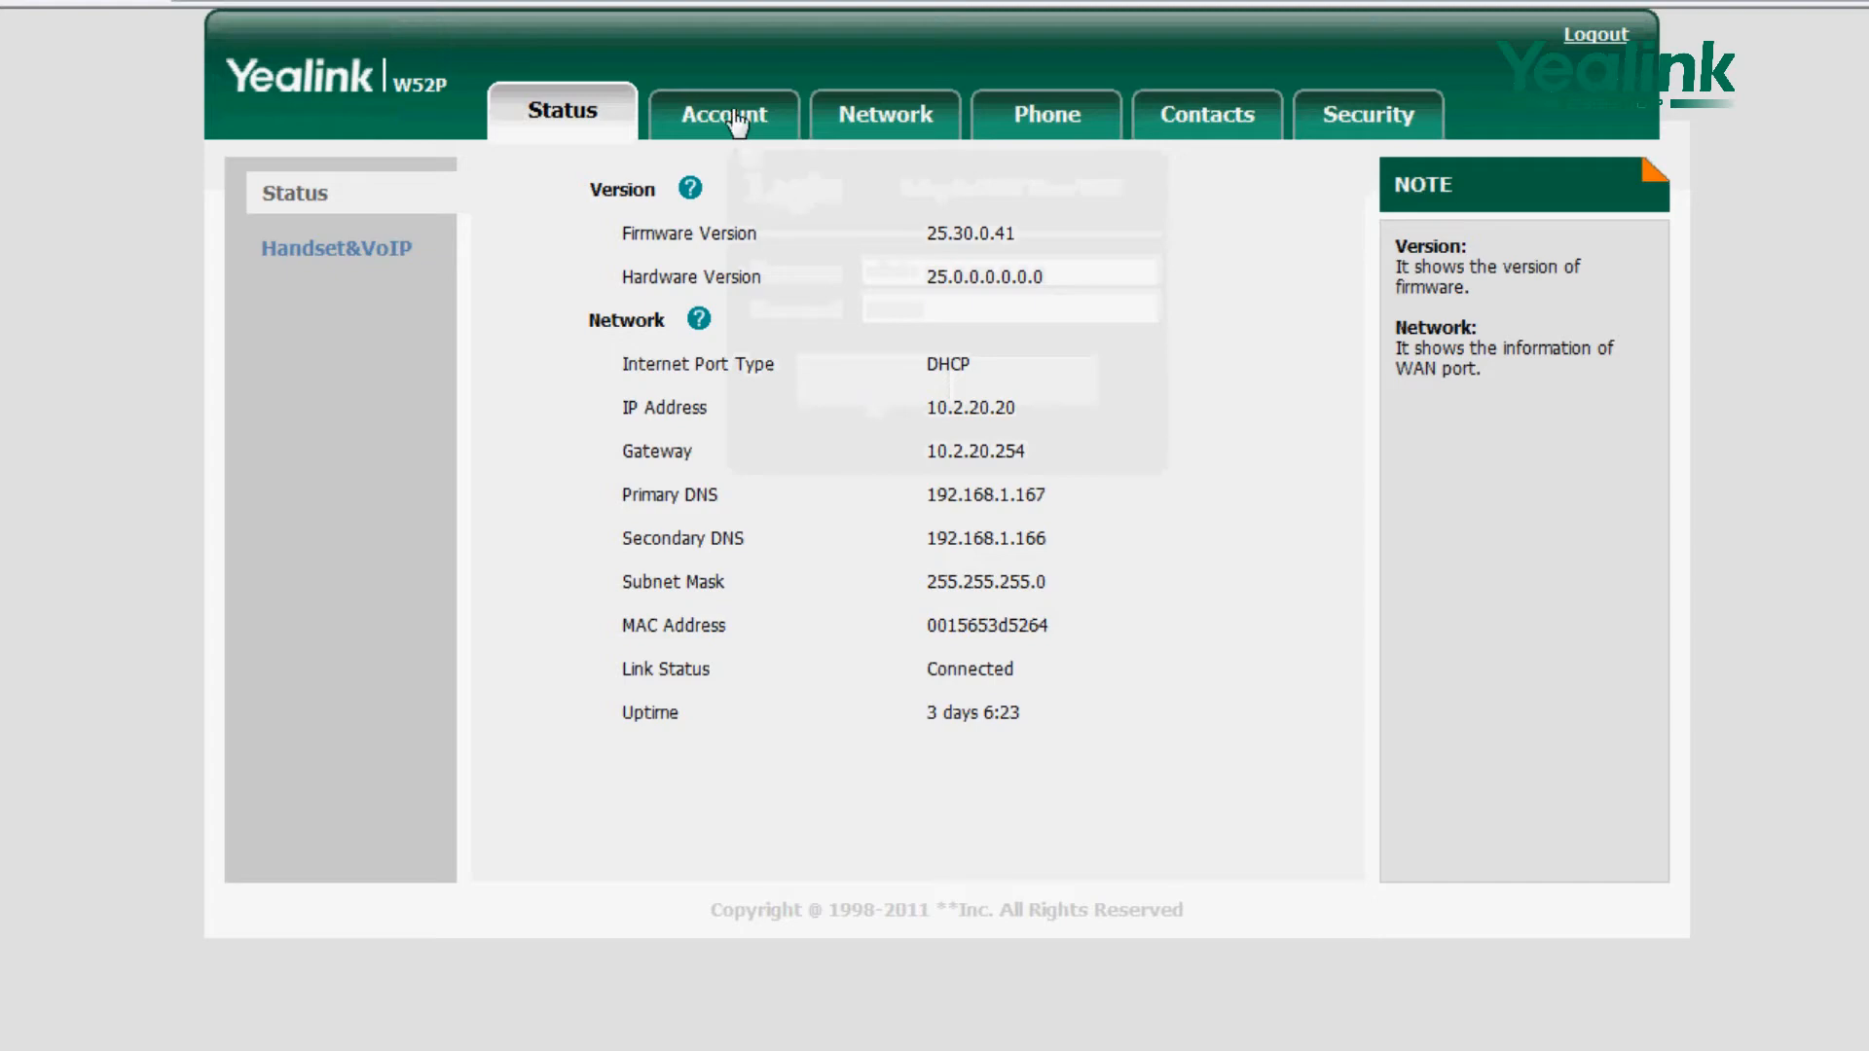
- Enable Account1 and set its label and display/register/user names to 8600
left_click(724, 113)
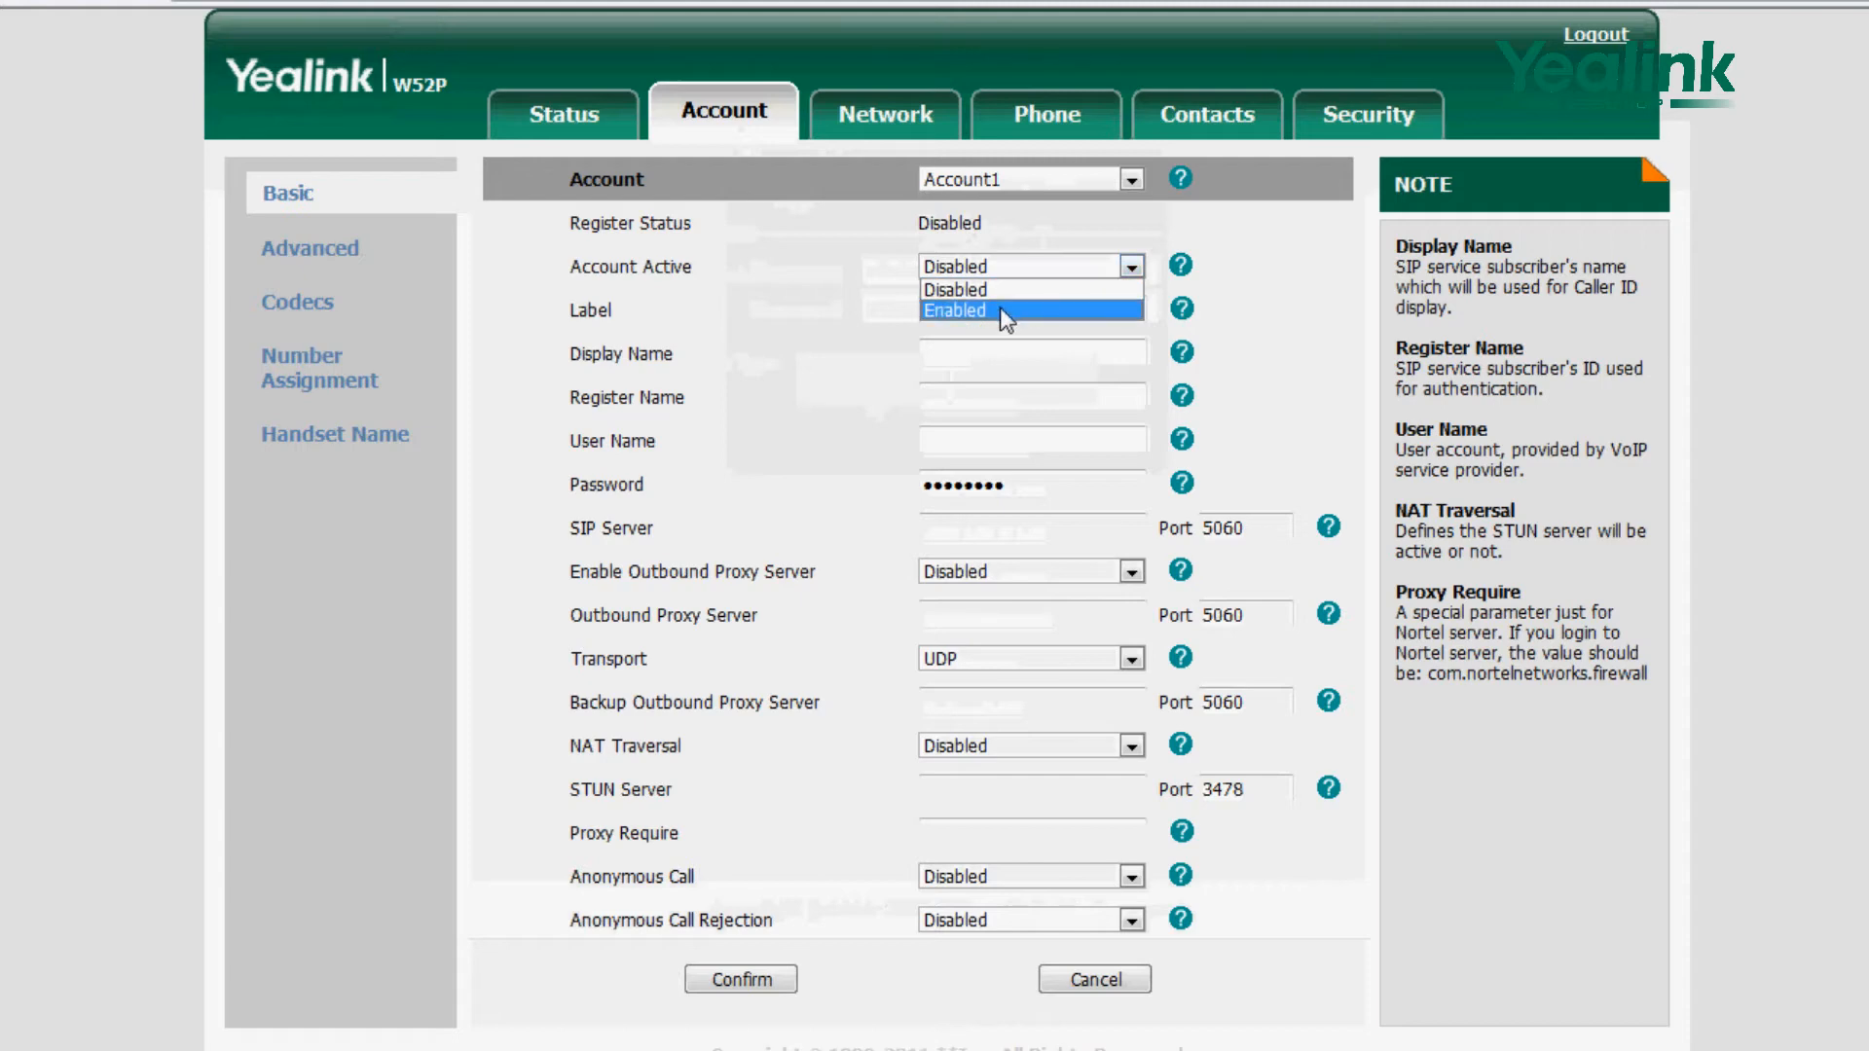
left_click(954, 309)
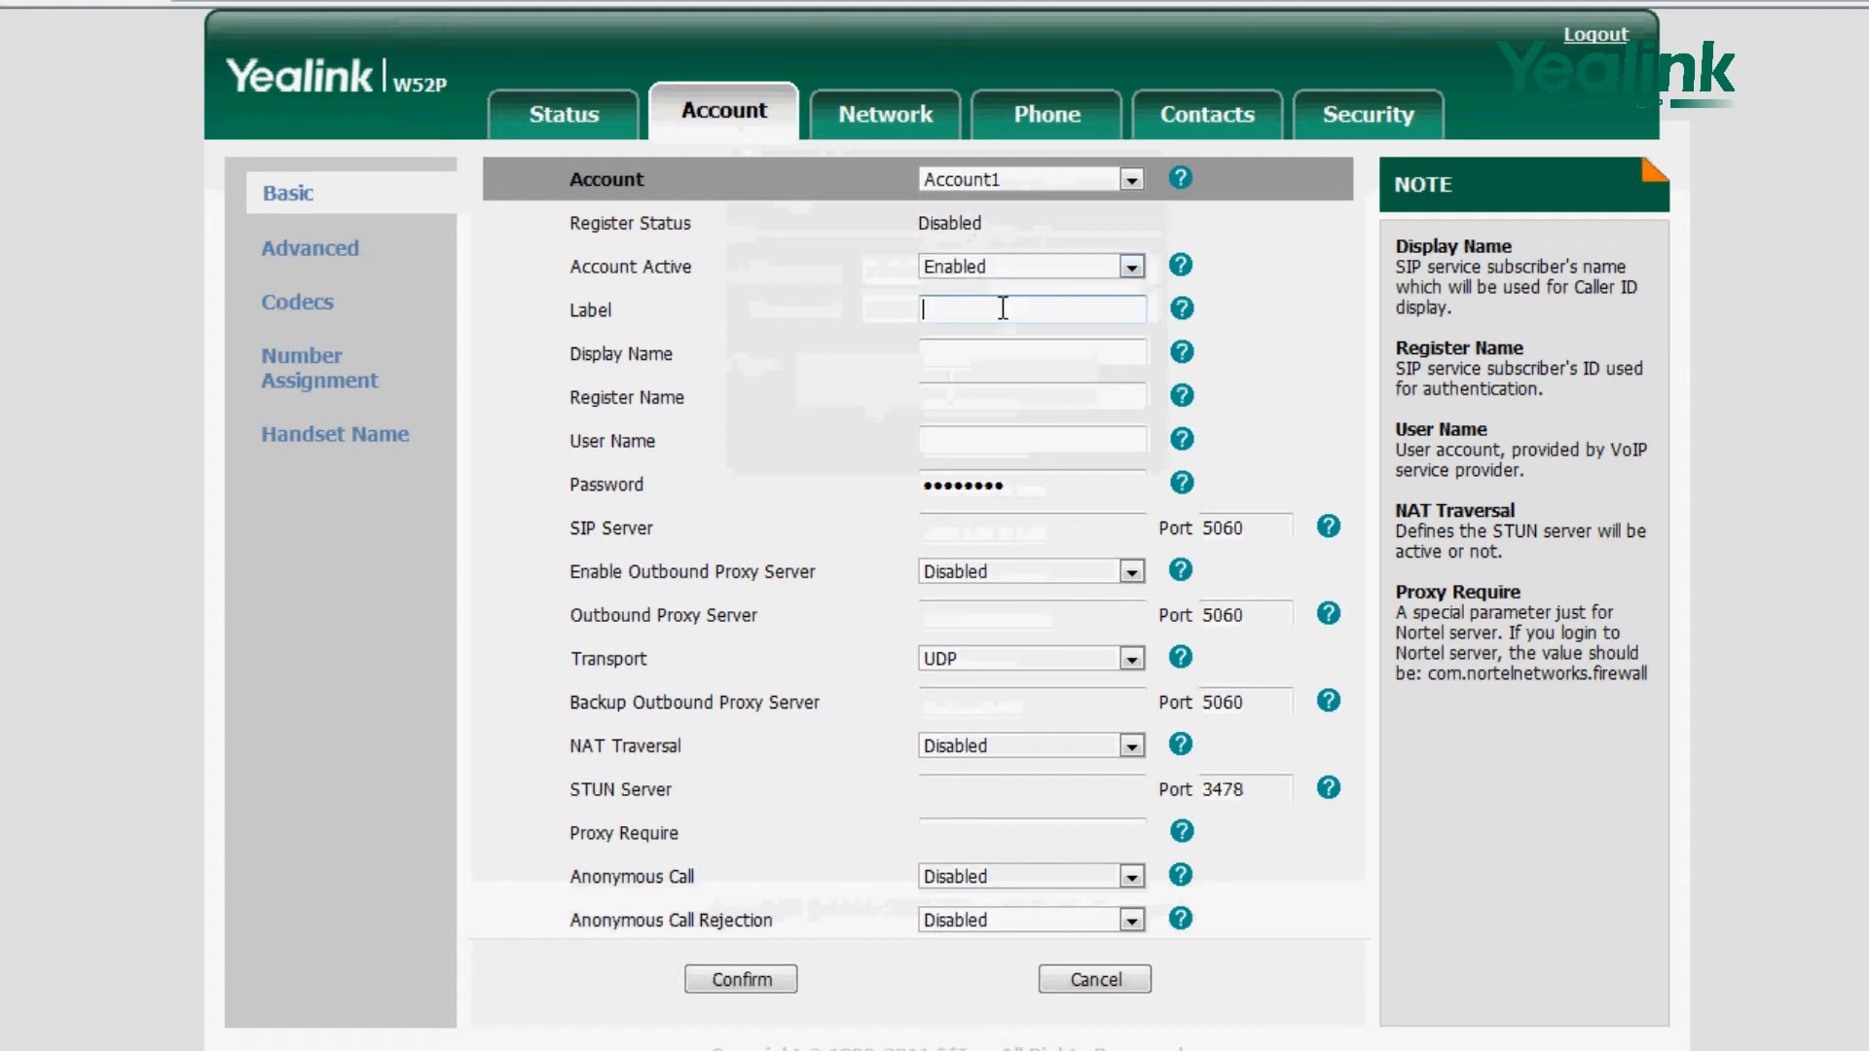
type("8600")
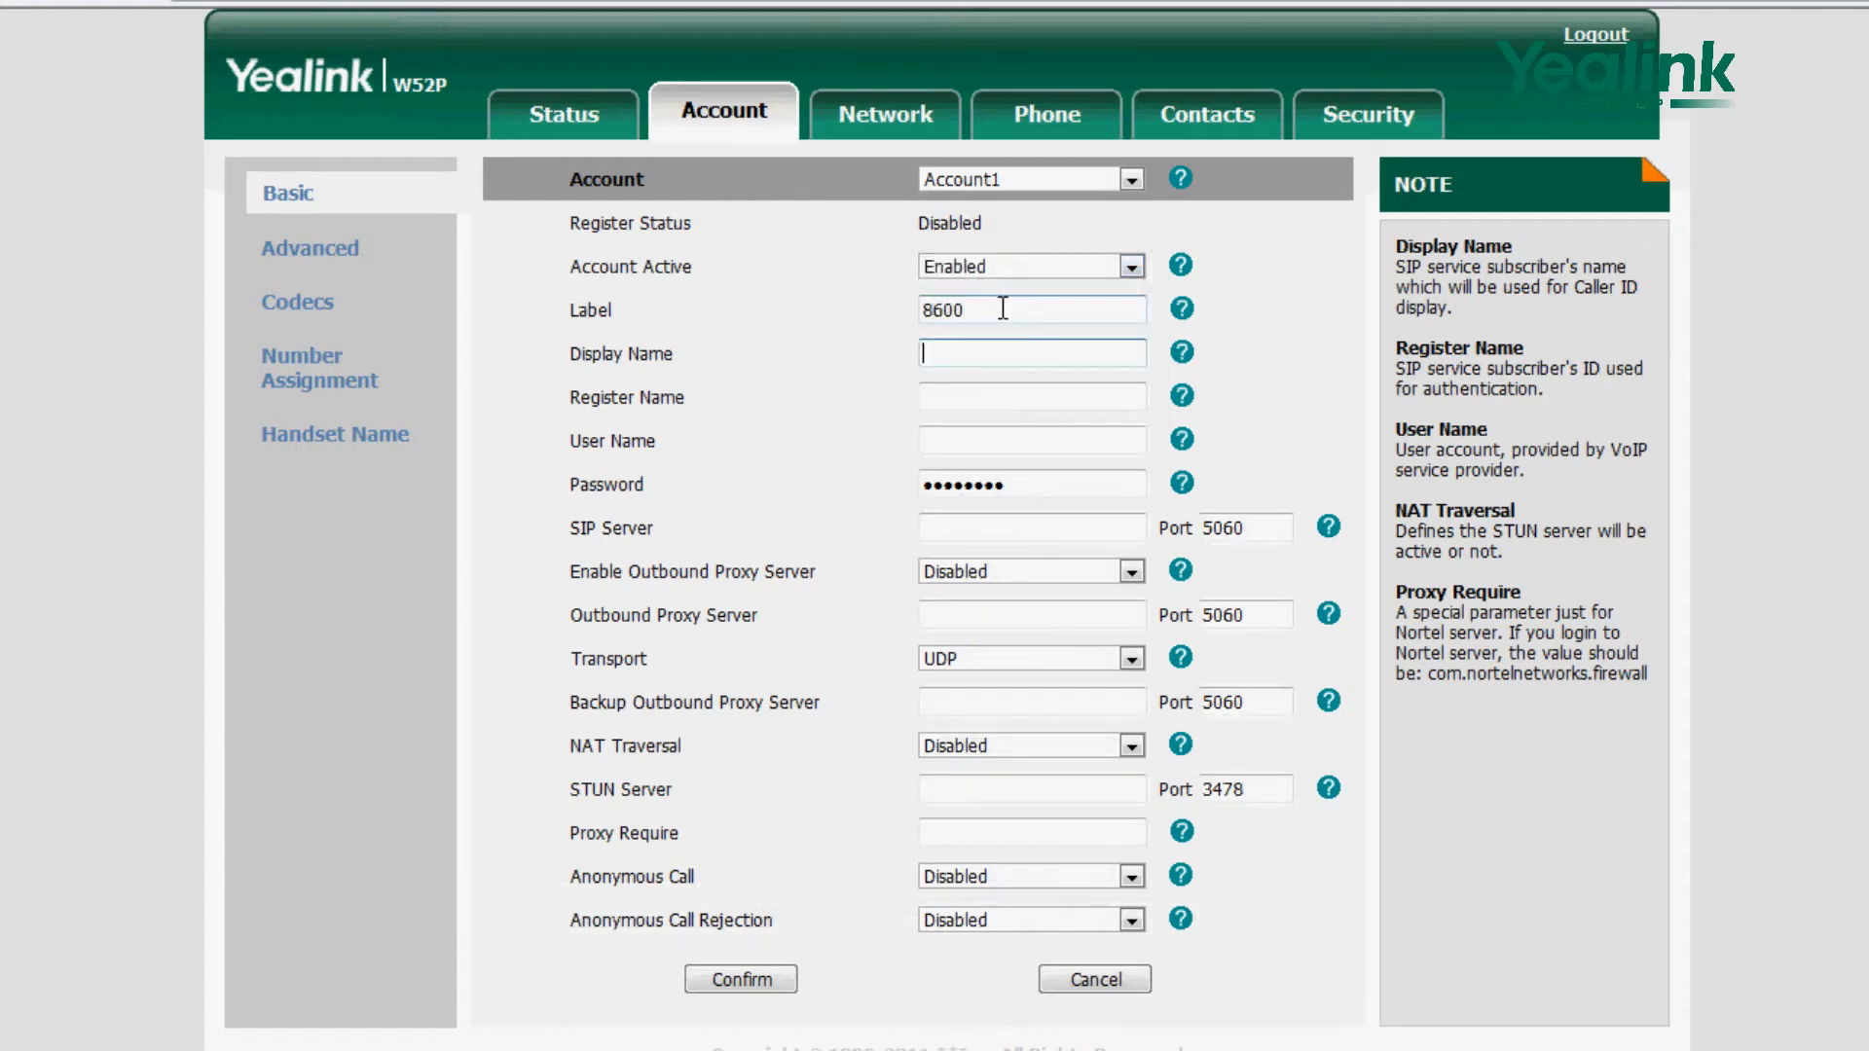
type("8600")
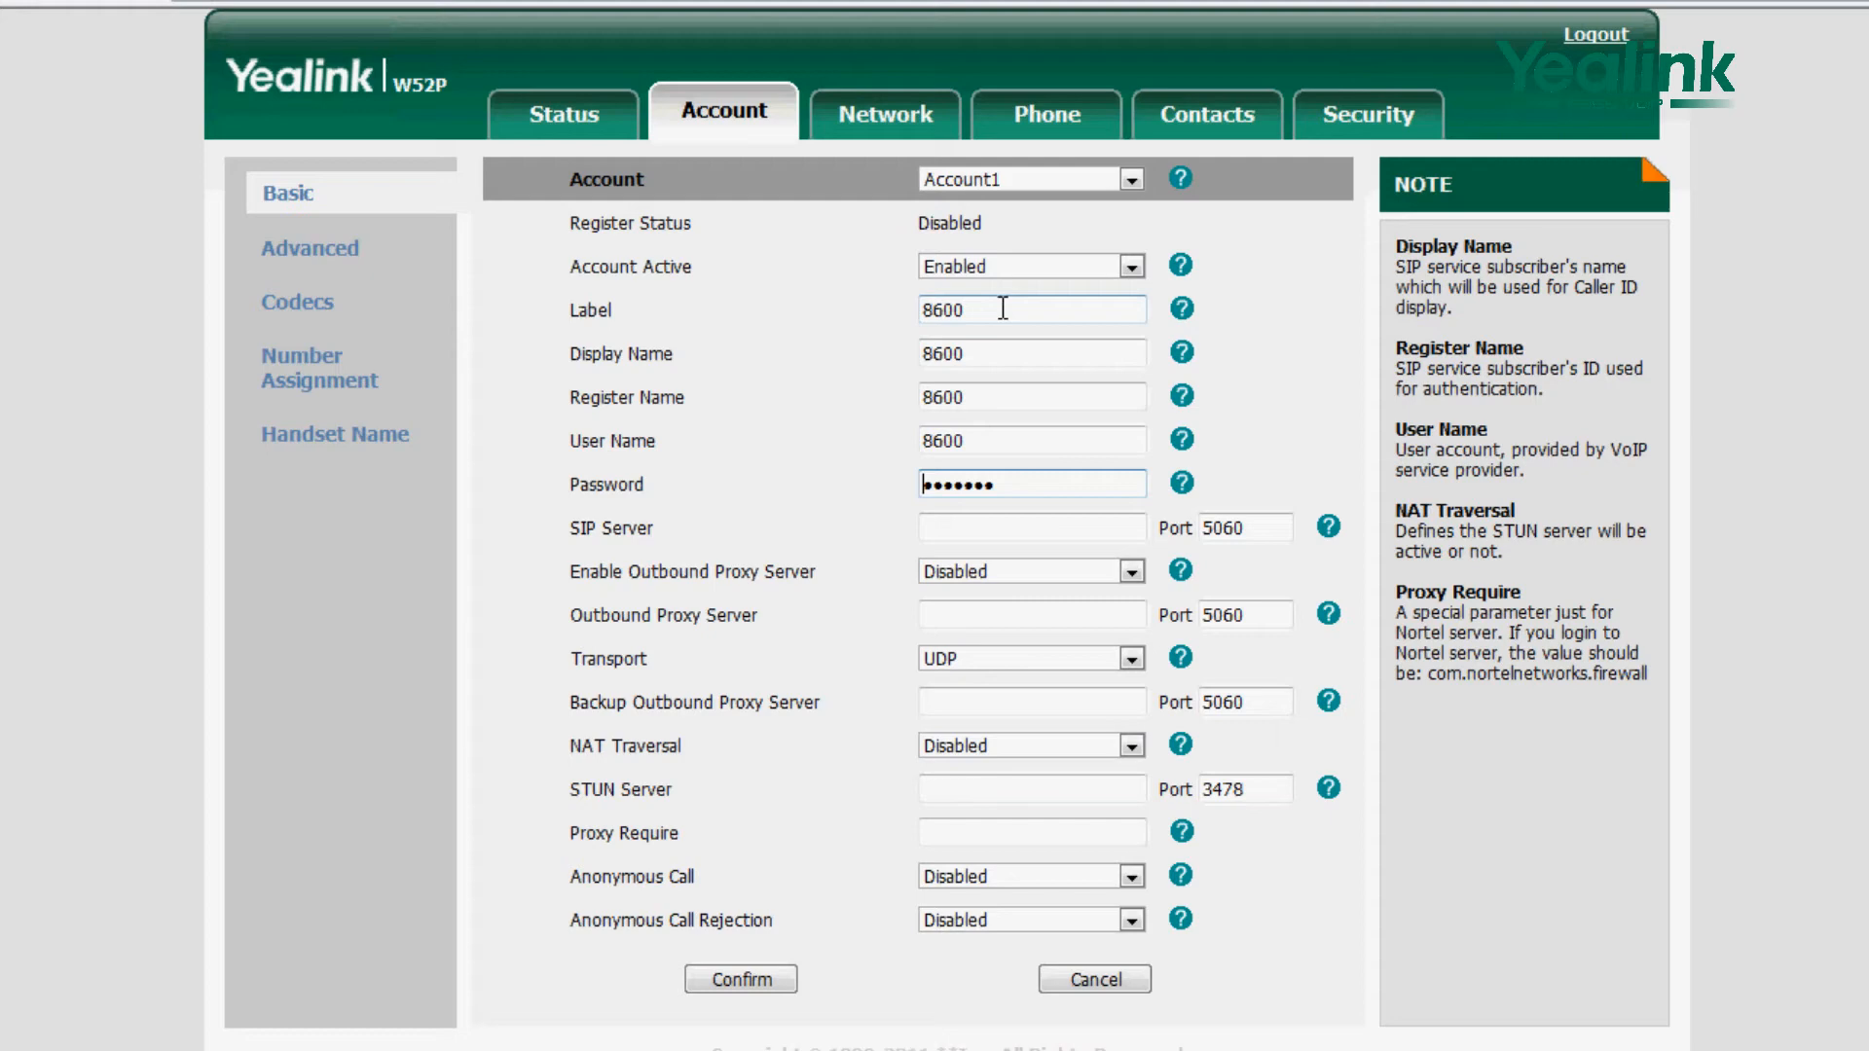
- Enter the password and SIP server 10.2.1.199, then confirm the account settings
key("Backspace")
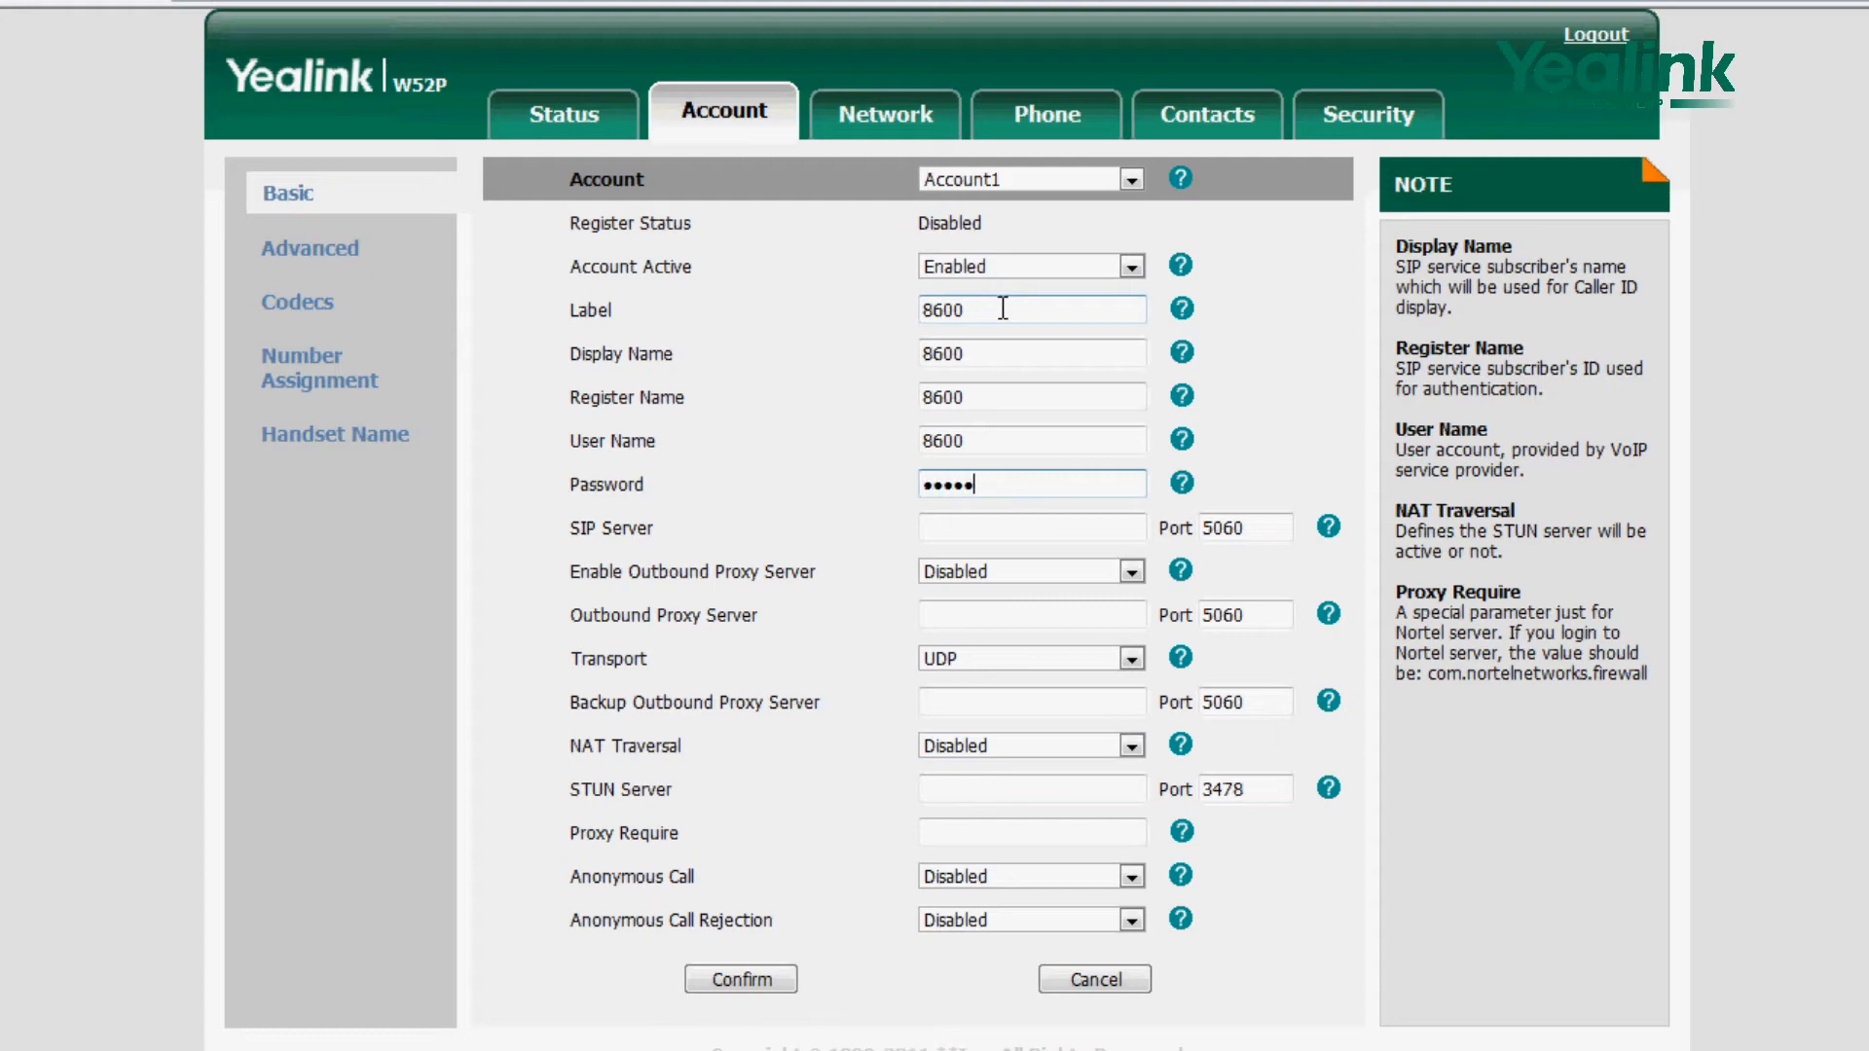
type("1")
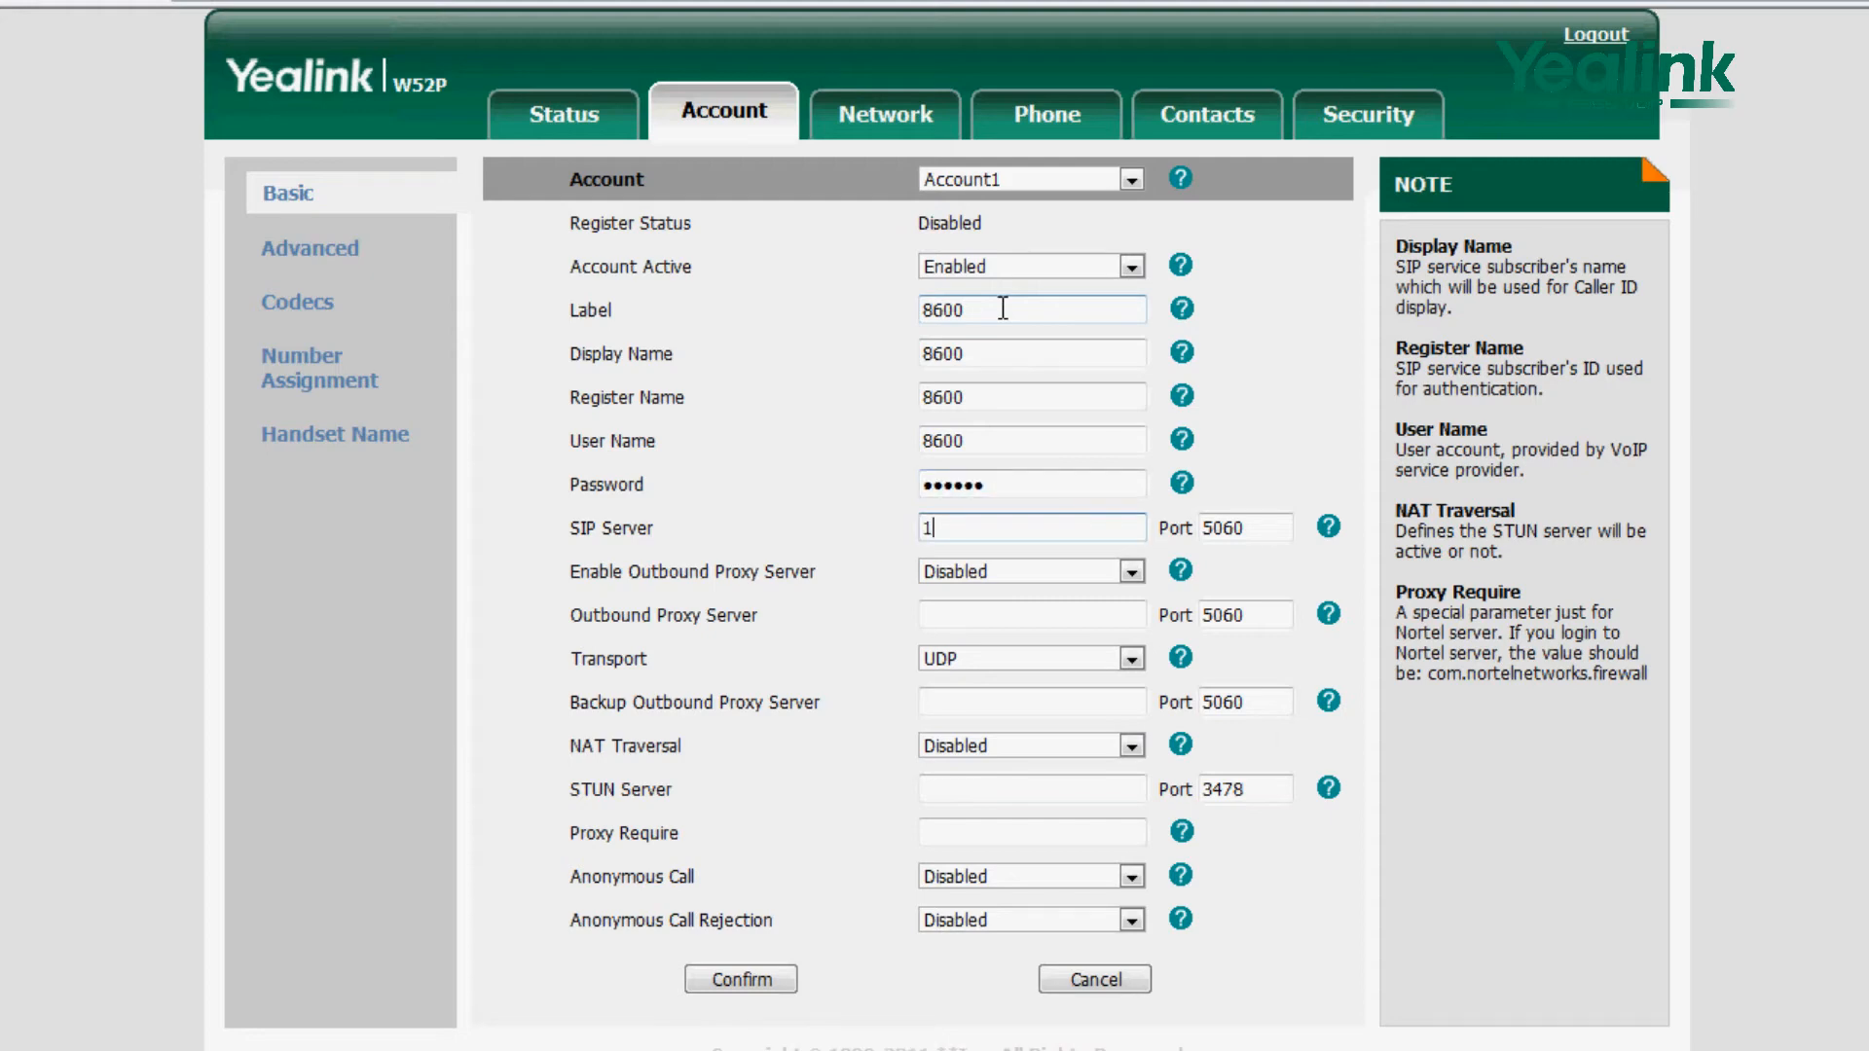
type("0.2.1.199")
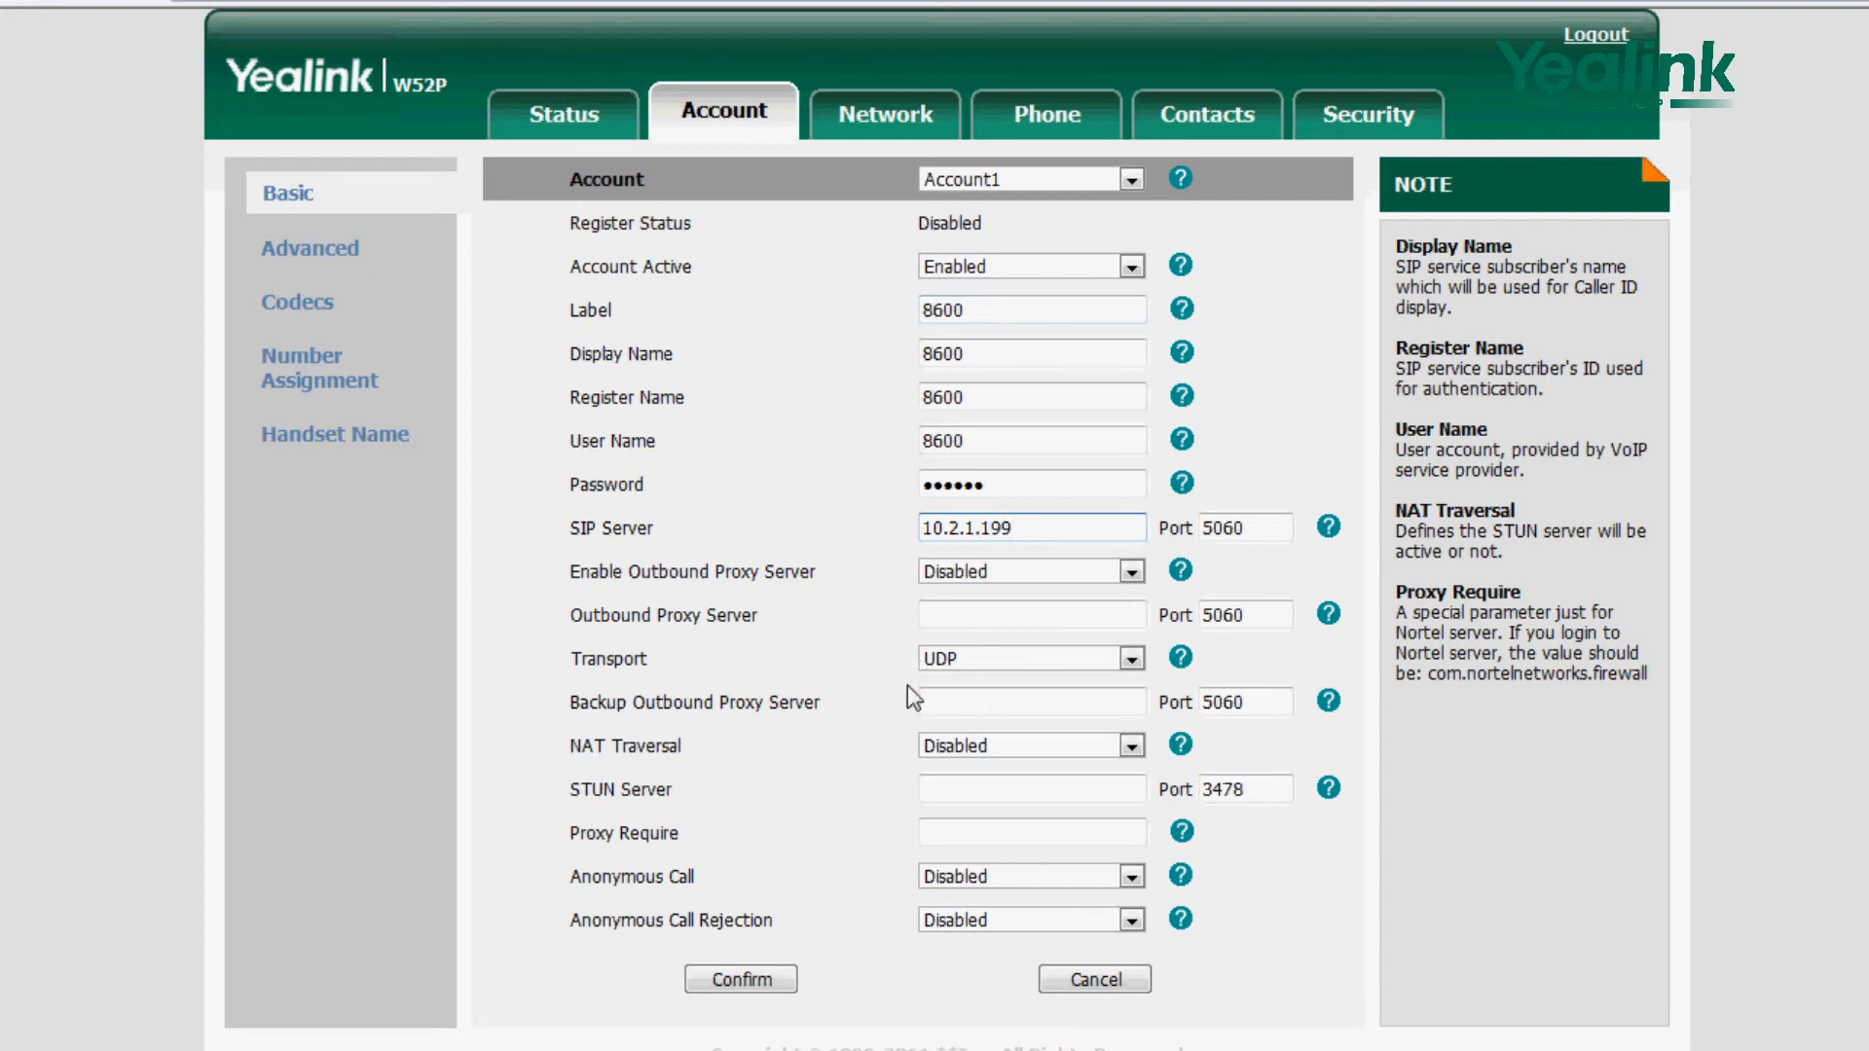
left_click(740, 980)
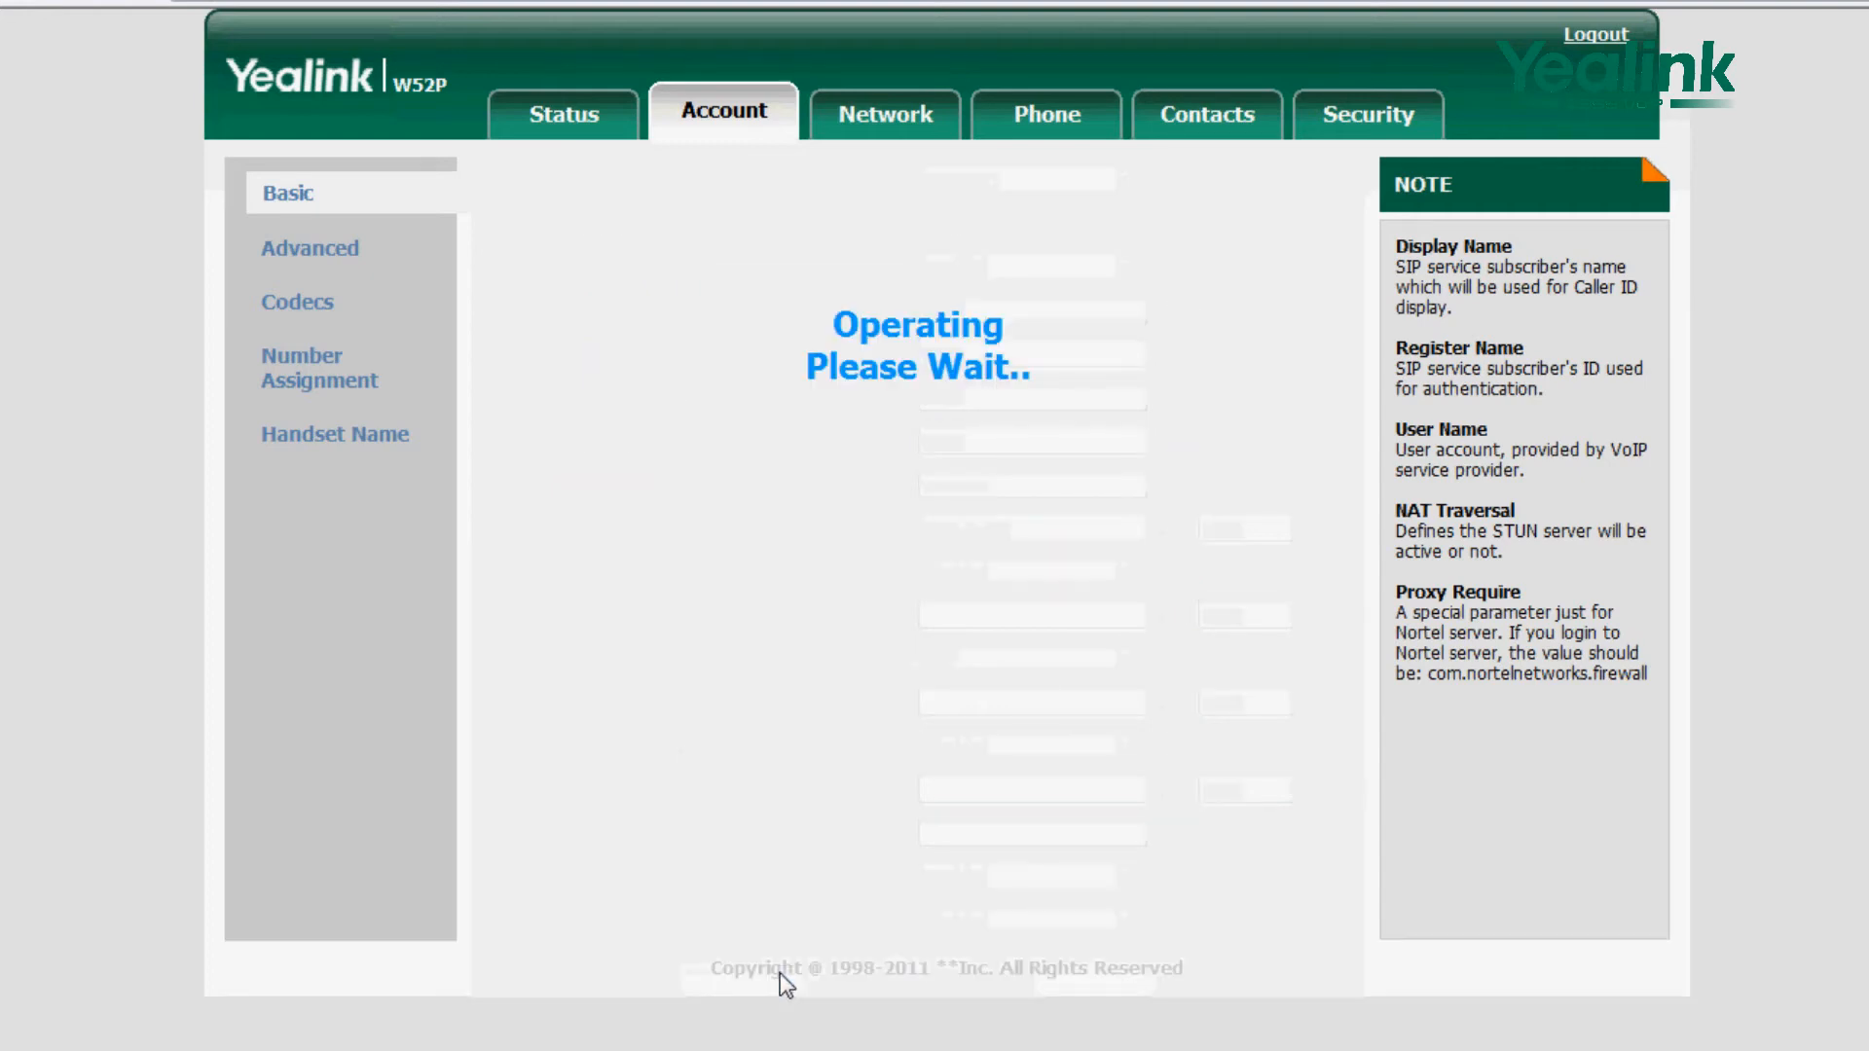